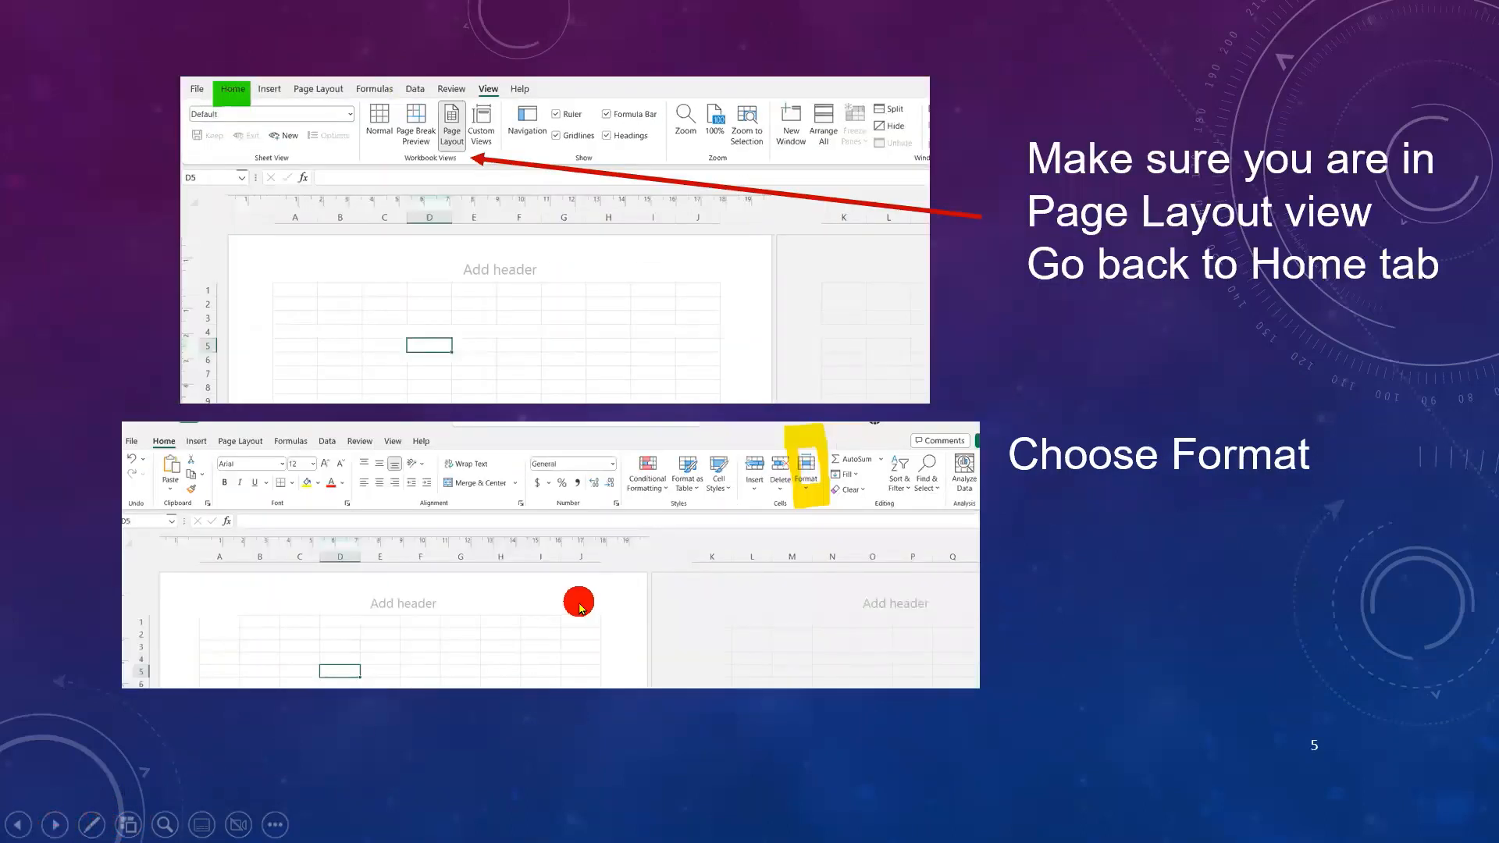
mouse_move(819, 467)
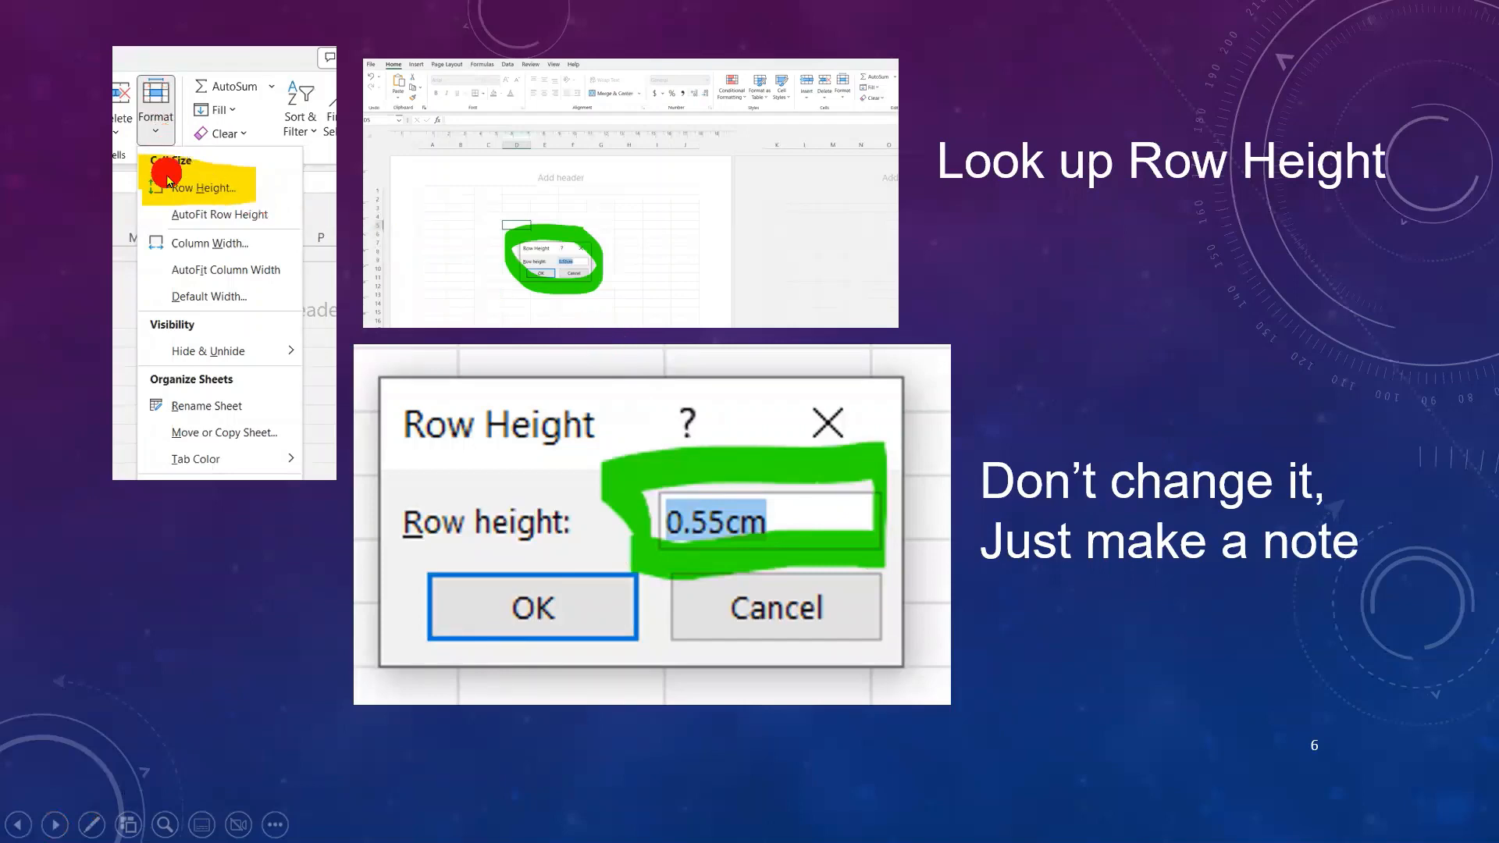
mouse_move(589, 297)
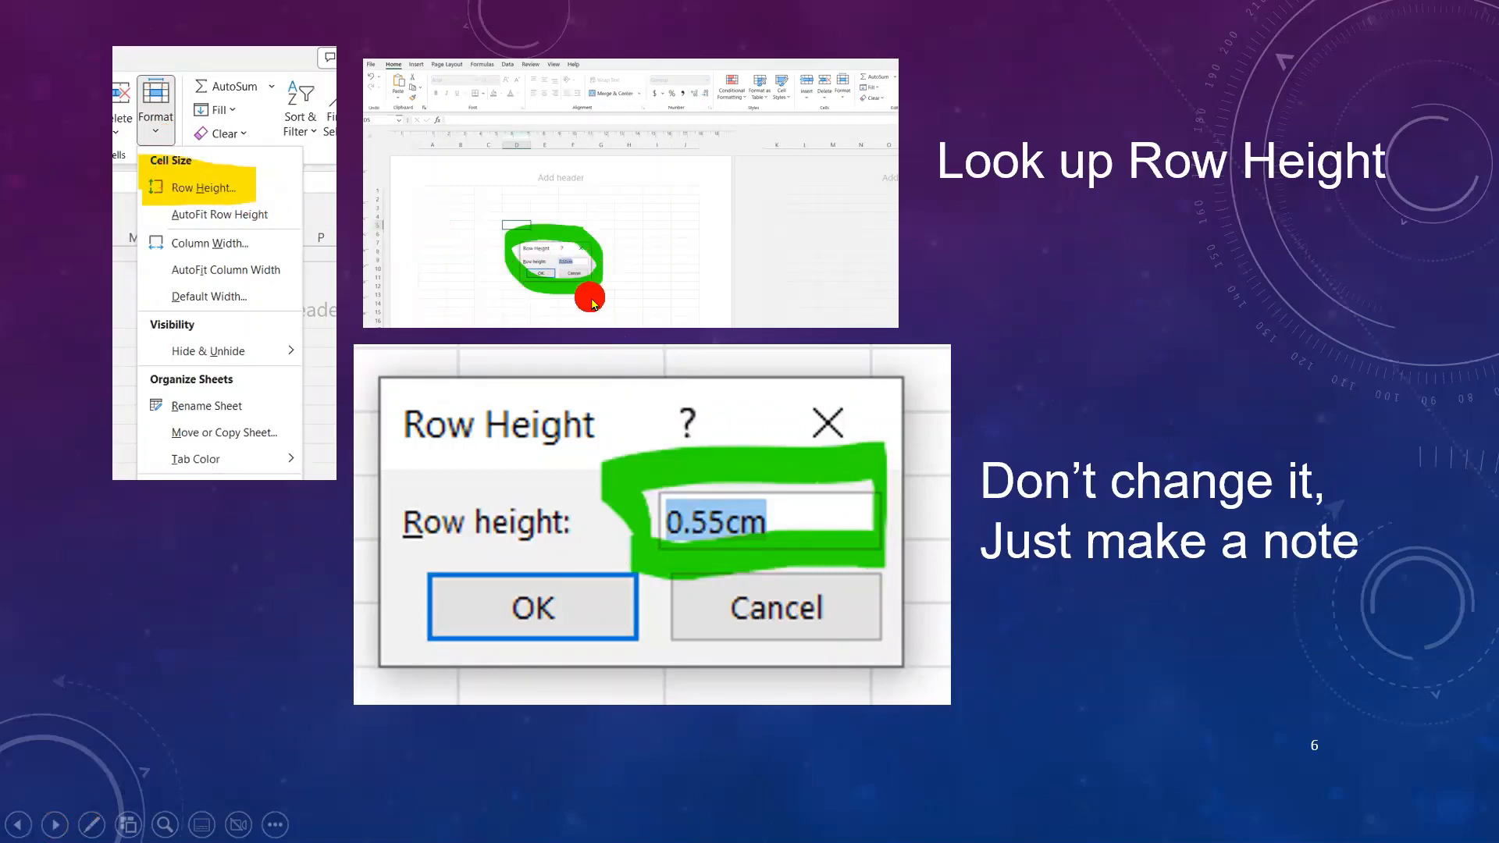
mouse_move(806, 566)
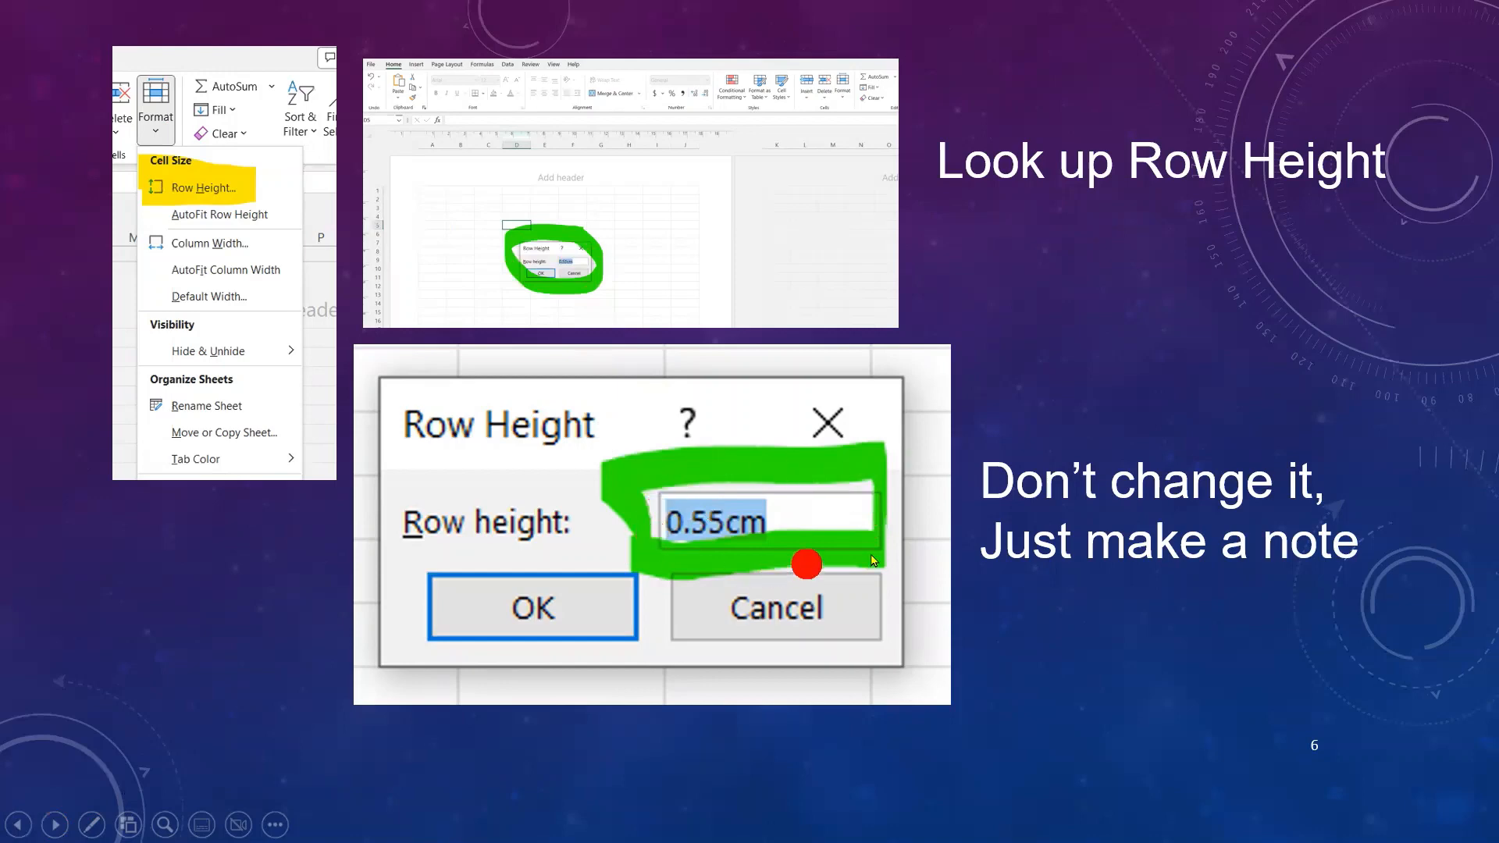
mouse_move(1070, 549)
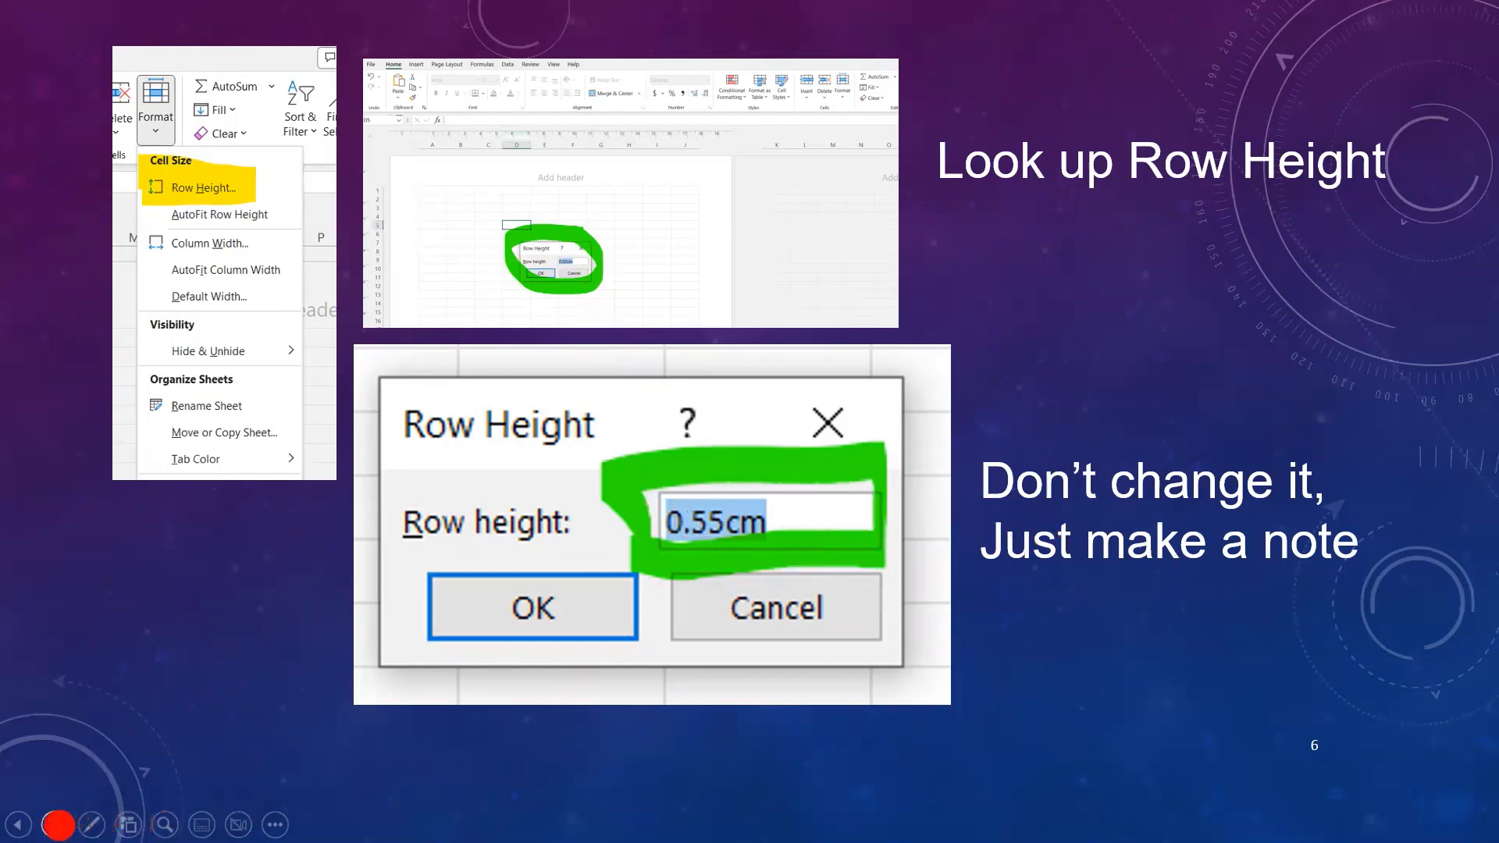
- Advance the slideshow to slide 7, on highlighting about 20 rows across to column AA
left_click(53, 824)
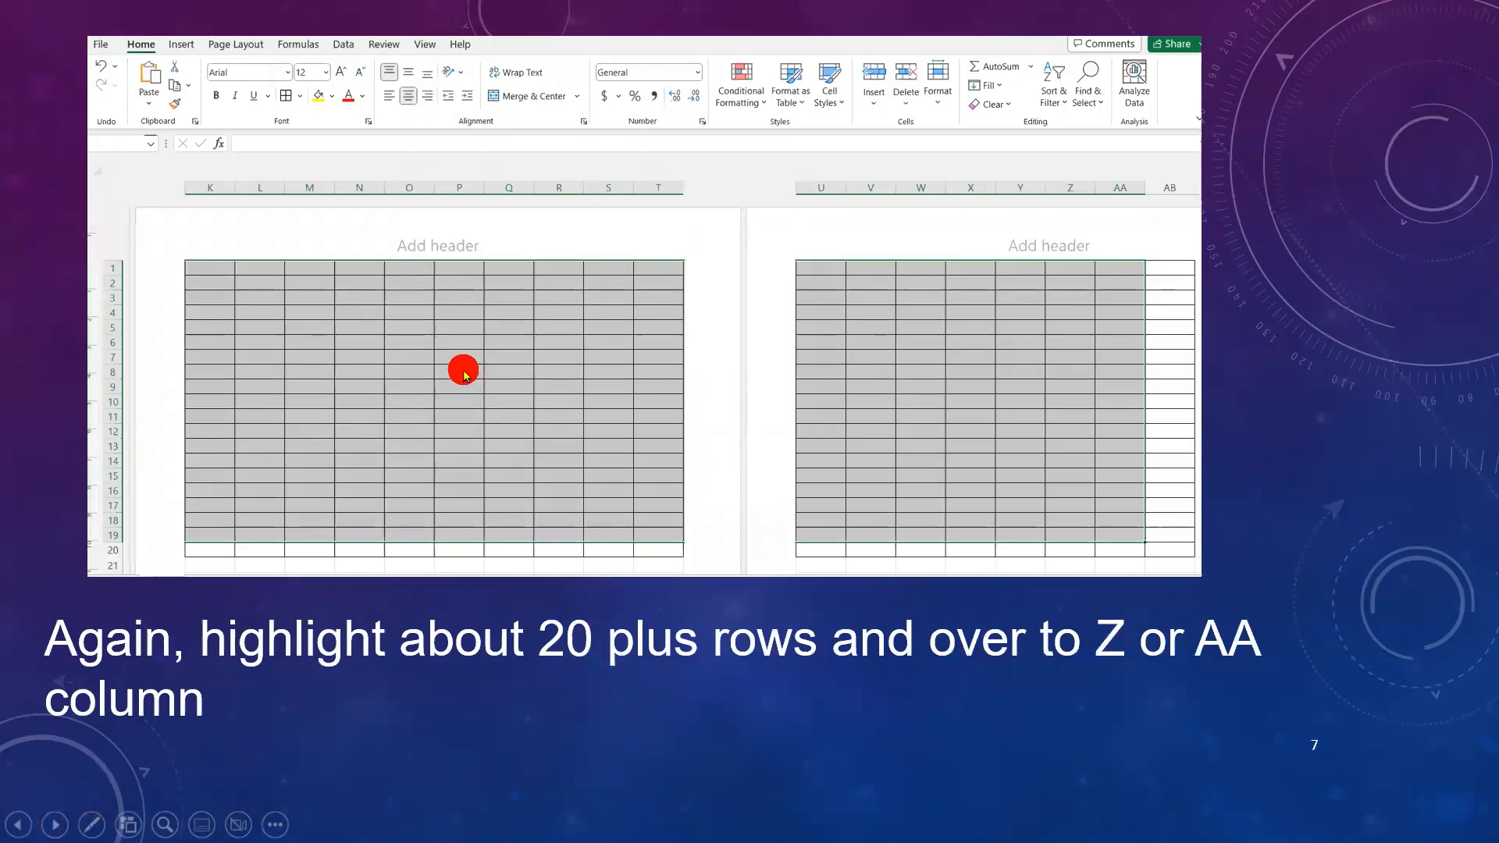
mouse_move(412, 356)
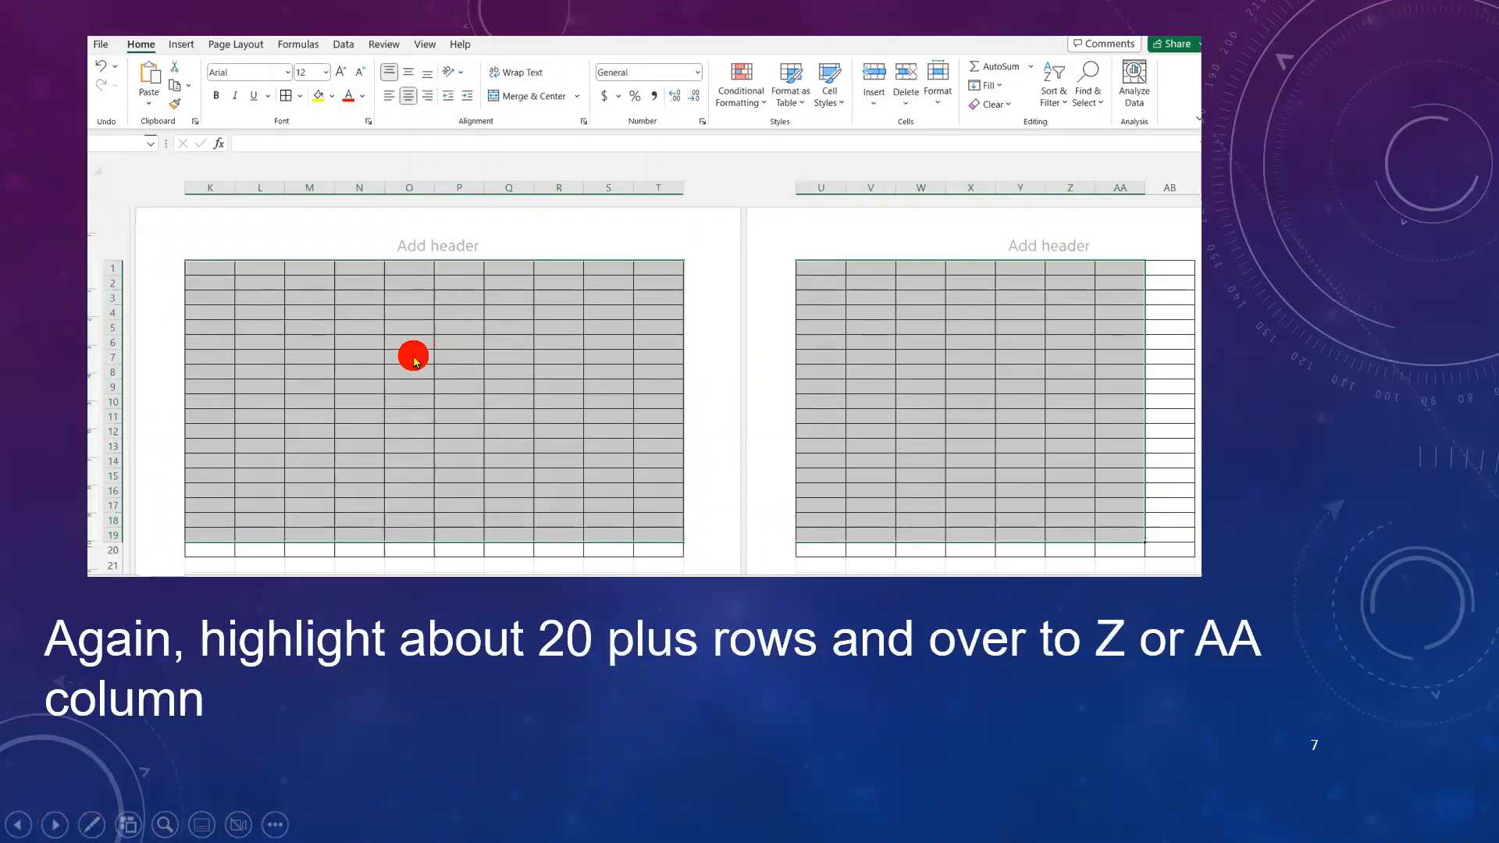